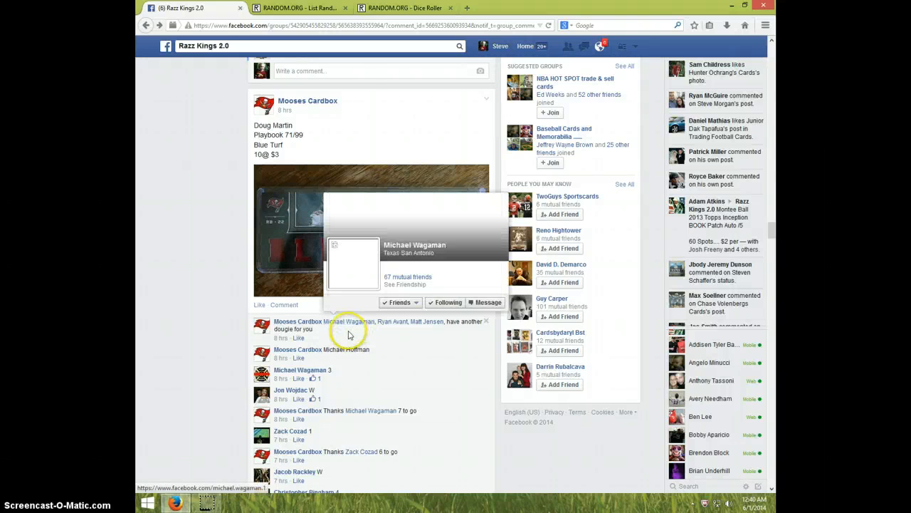
pyautogui.moveTo(286, 180)
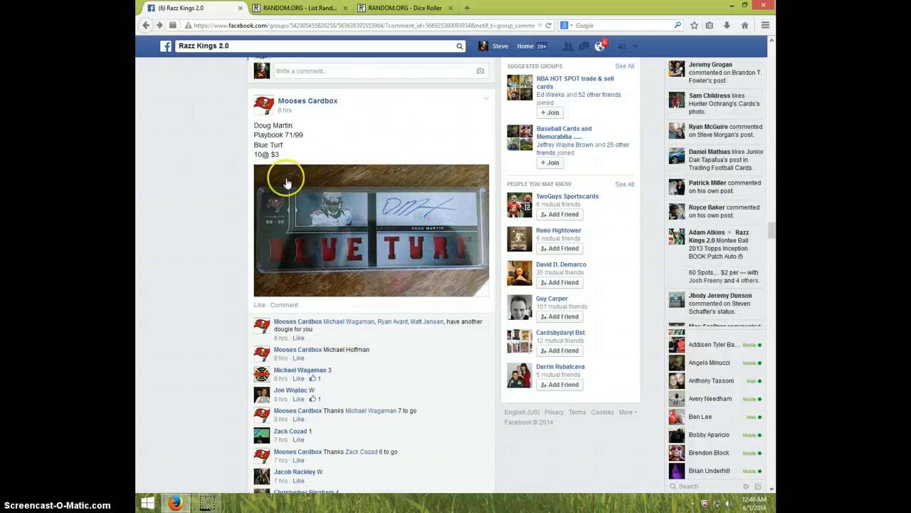
pyautogui.moveTo(315, 184)
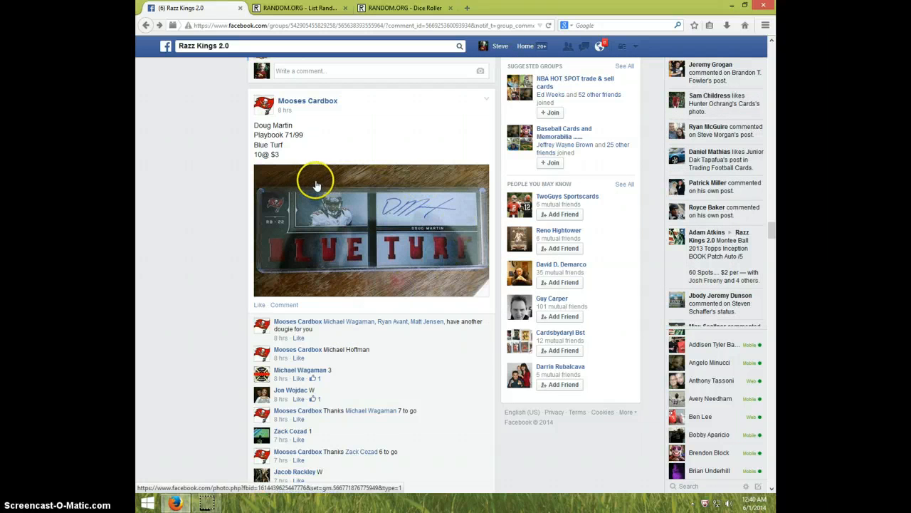
# Post a 'LIVE' comment at the bottom of the card break thread
pyautogui.scroll(-3)
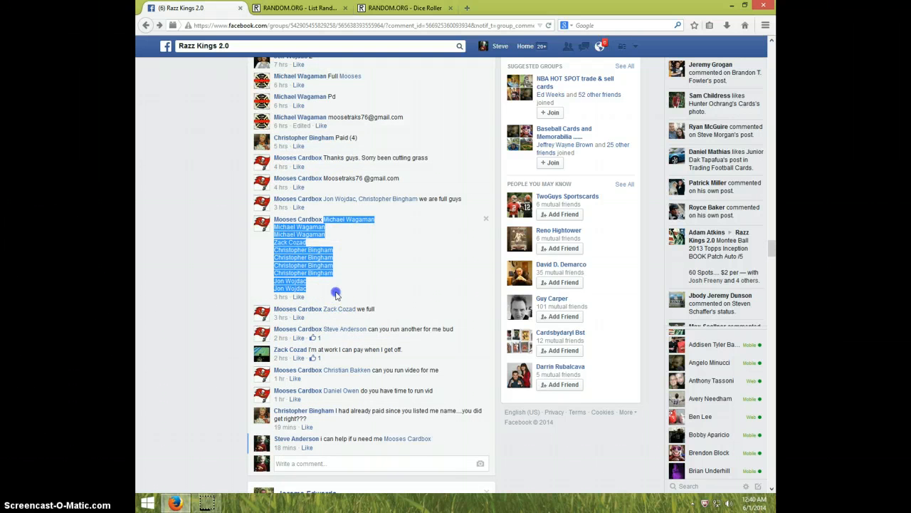
pyautogui.scroll(-3)
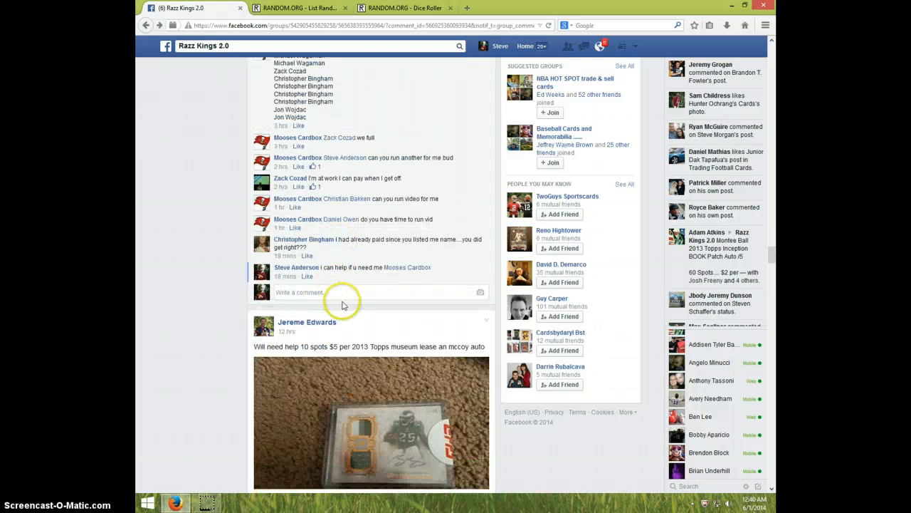
pyautogui.write('Li')
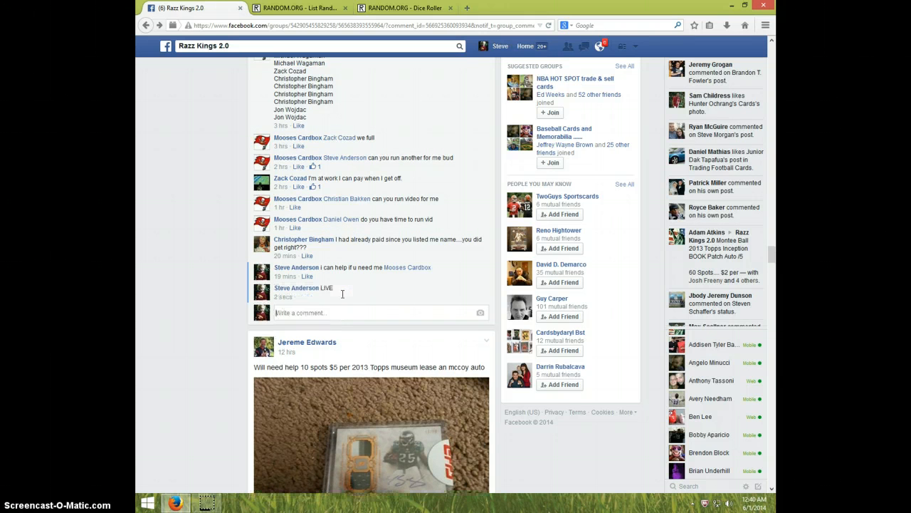
pyautogui.click(756, 502)
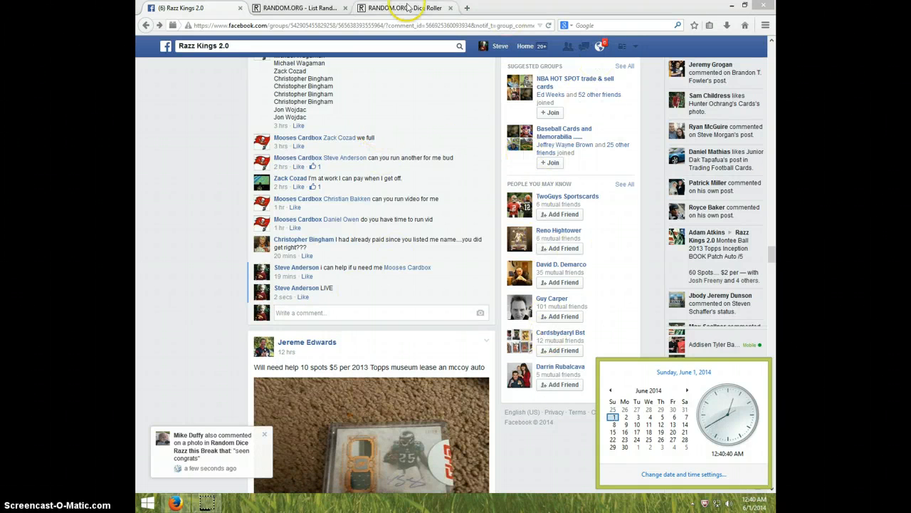
# Roll two dice on the Dice Roller (five and one), then return to the ten-name List Randomizer
pyautogui.click(401, 8)
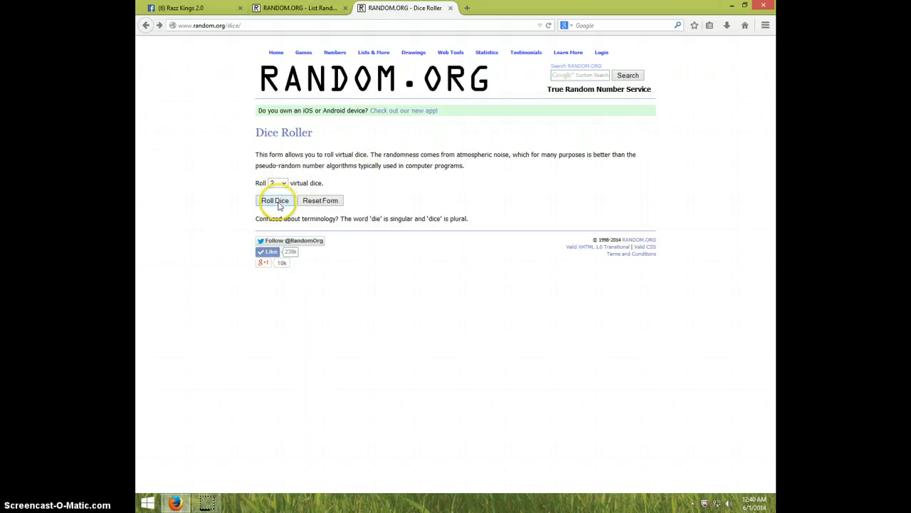
pyautogui.click(273, 200)
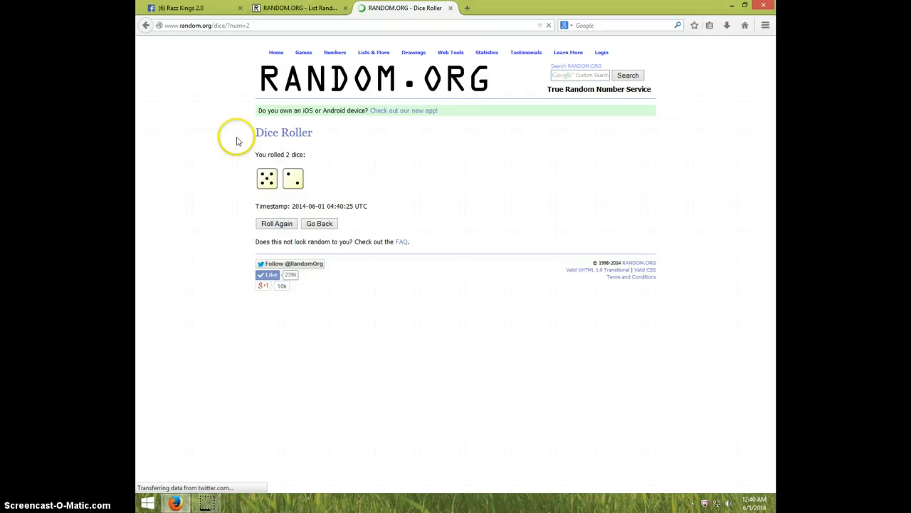
pyautogui.moveTo(298, 37)
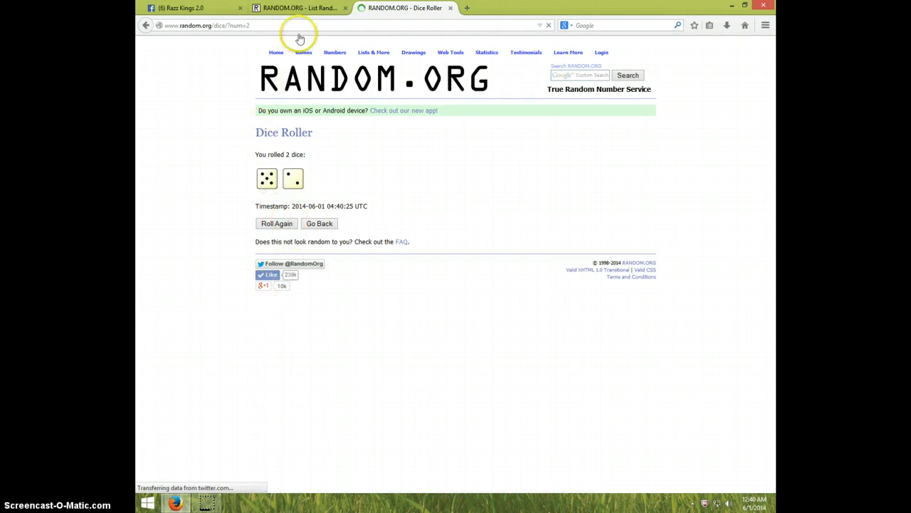
pyautogui.click(296, 8)
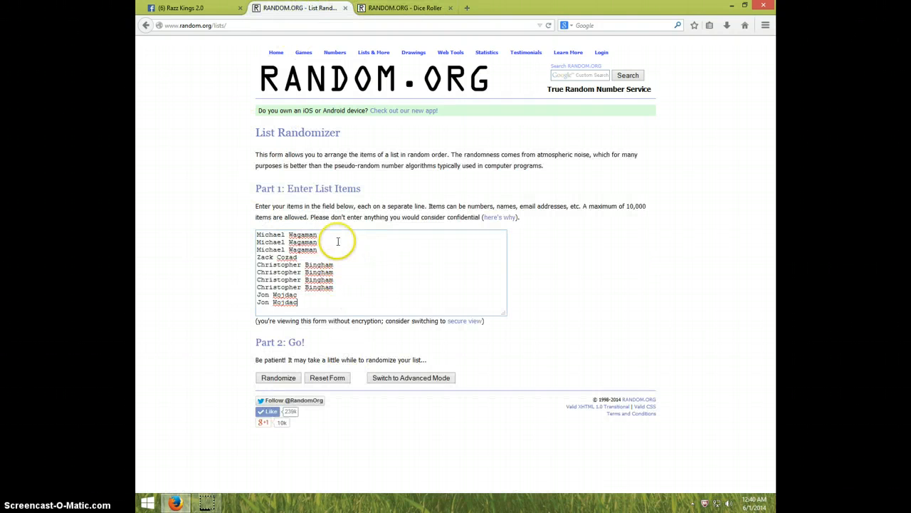
pyautogui.moveTo(326, 248)
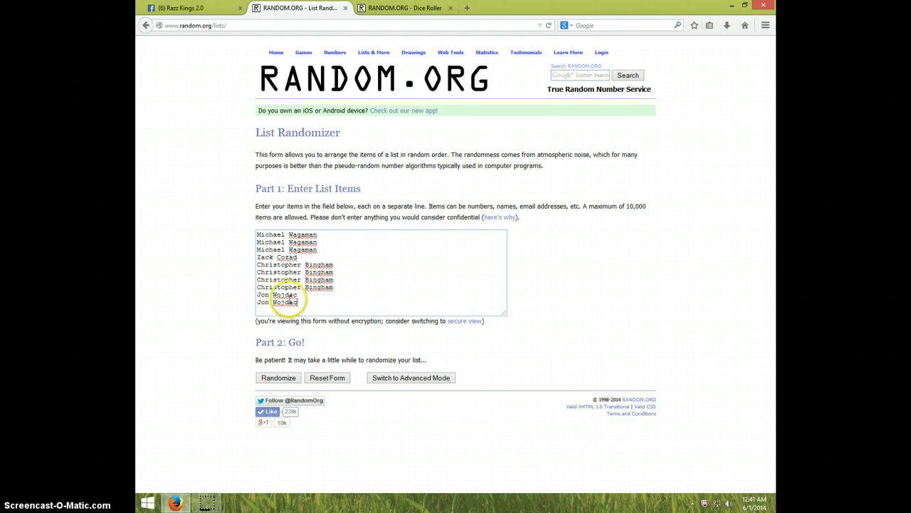
pyautogui.moveTo(366, 207)
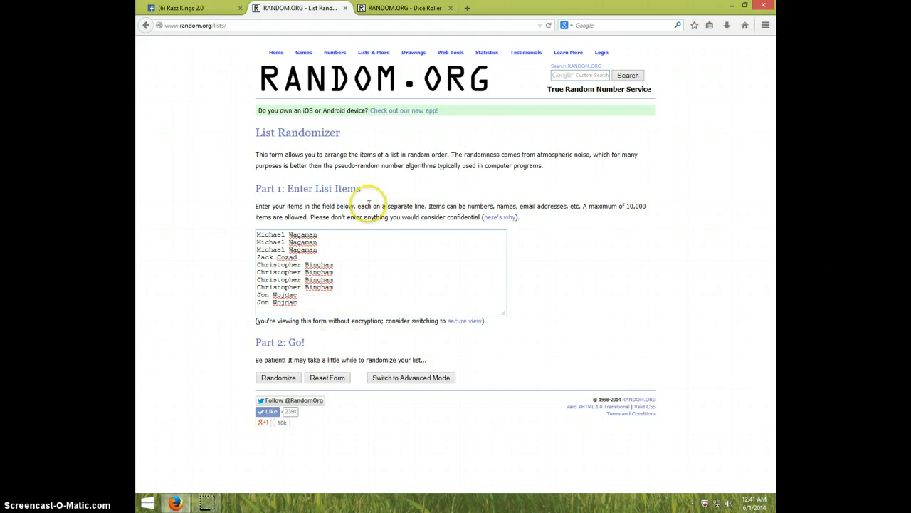
pyautogui.click(404, 8)
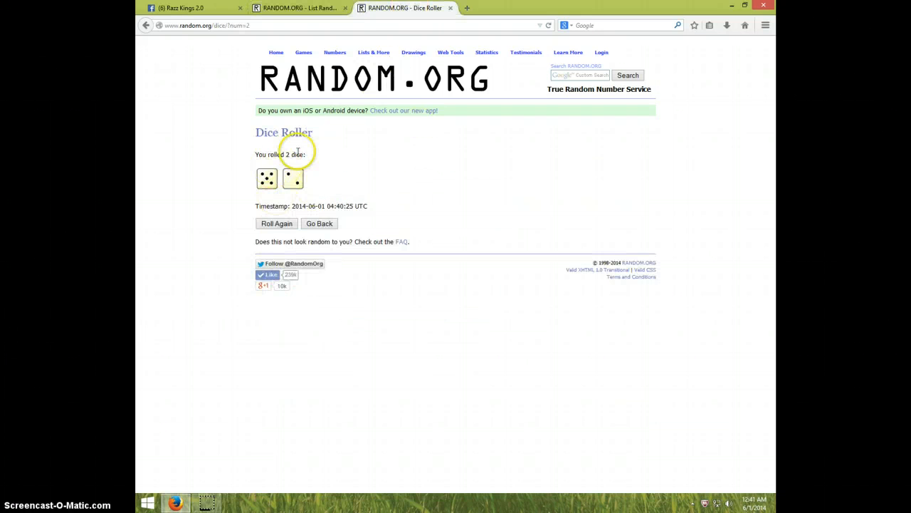
pyautogui.click(295, 8)
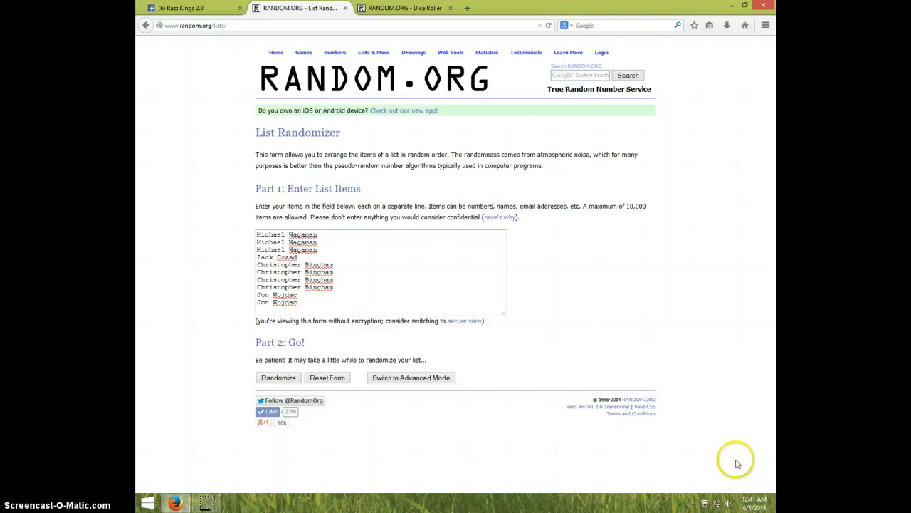
pyautogui.click(748, 504)
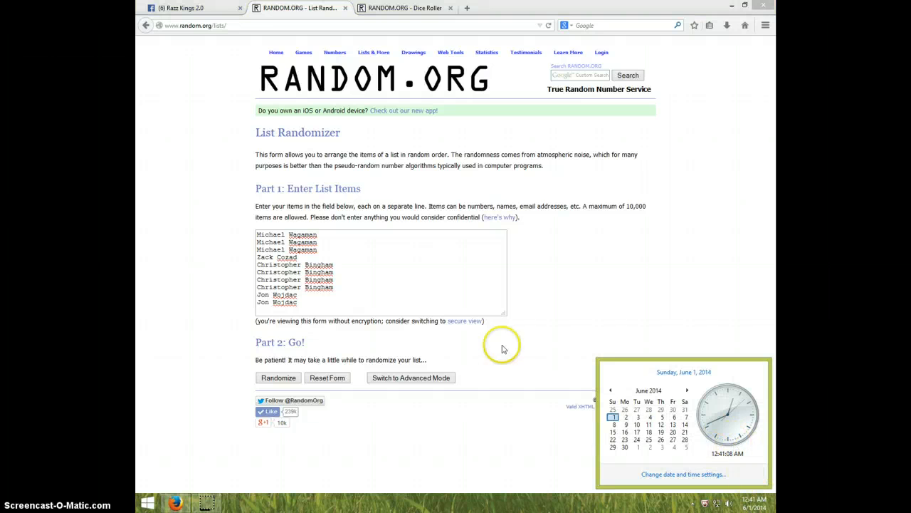
pyautogui.click(277, 378)
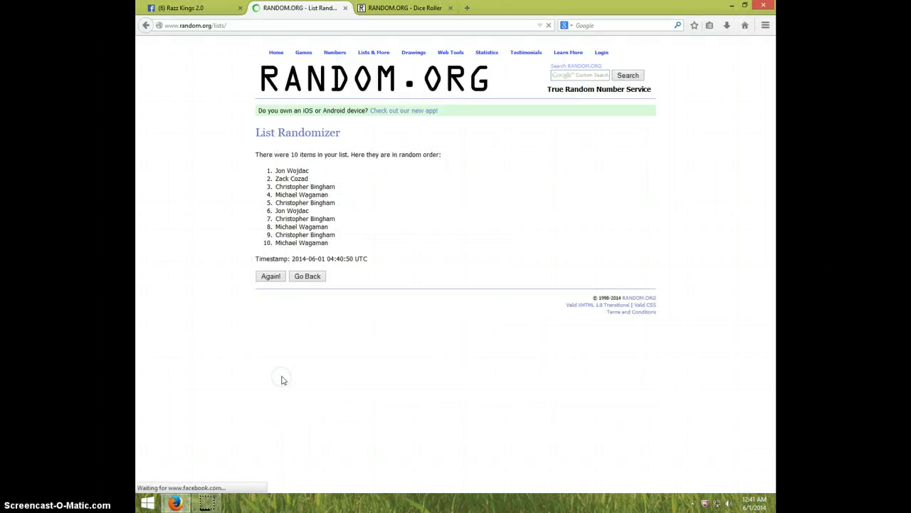
pyautogui.click(270, 275)
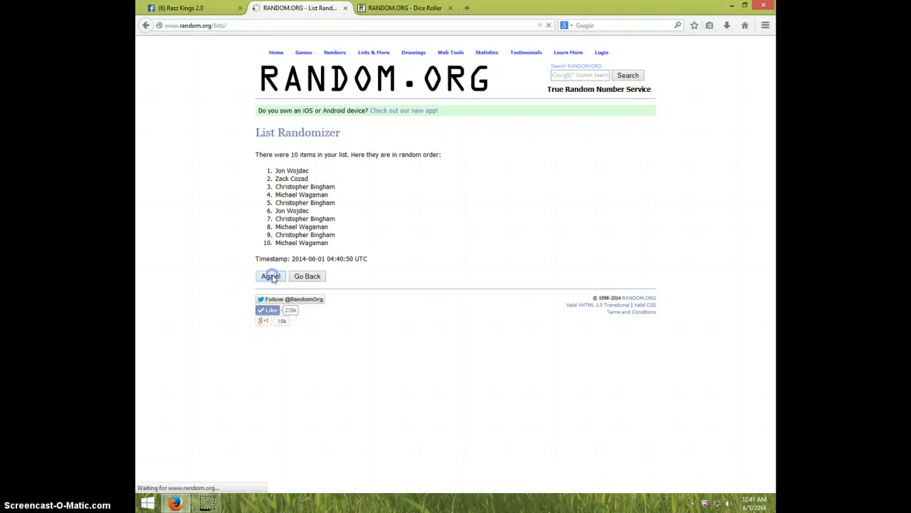
pyautogui.click(270, 276)
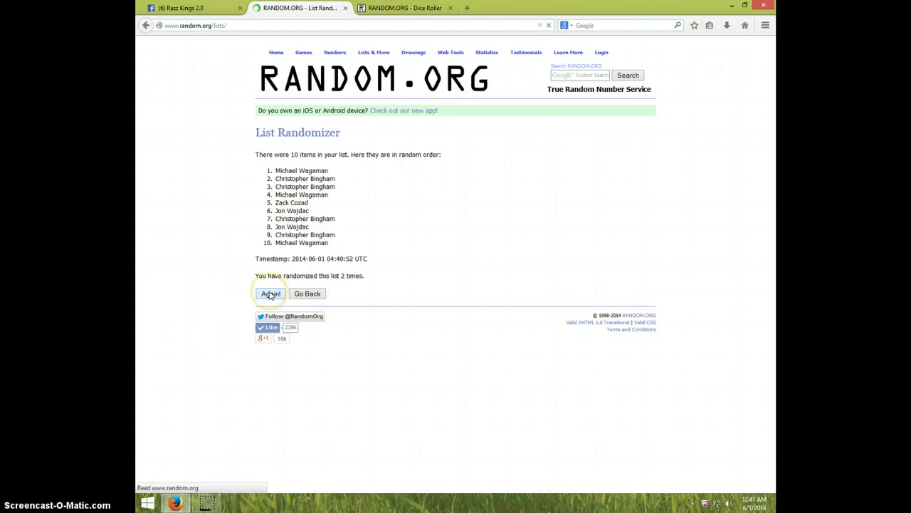
pyautogui.click(271, 294)
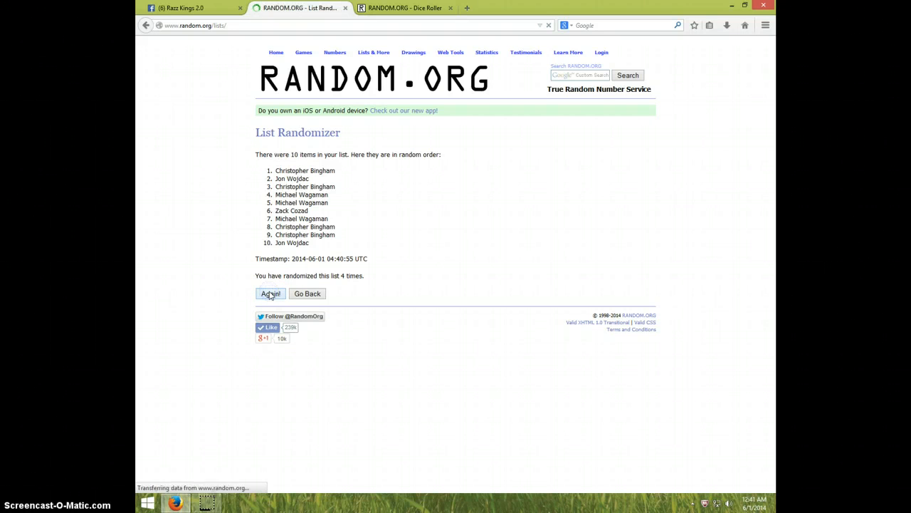
pyautogui.click(270, 293)
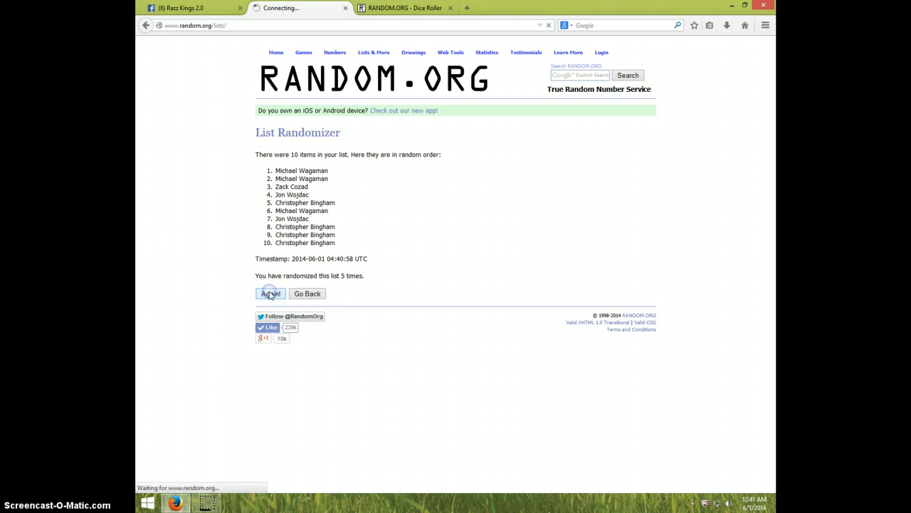
pyautogui.click(270, 293)
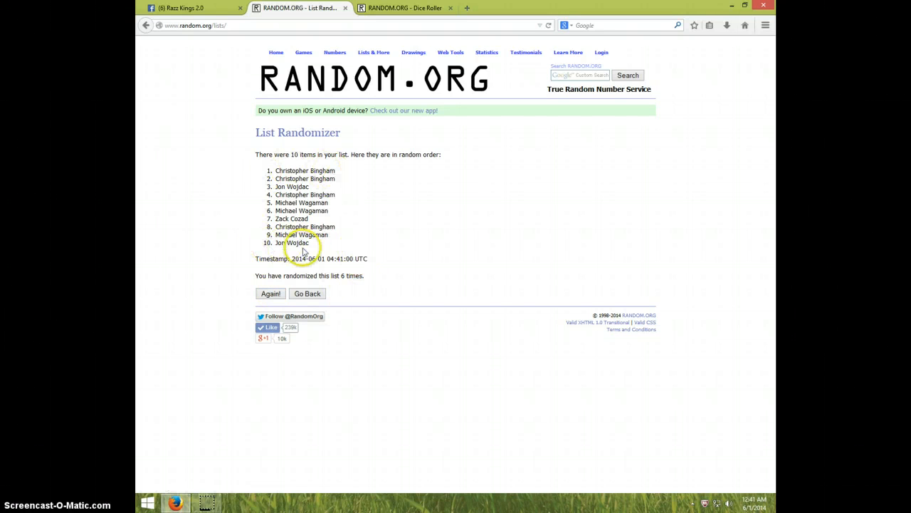
pyautogui.moveTo(429, 26)
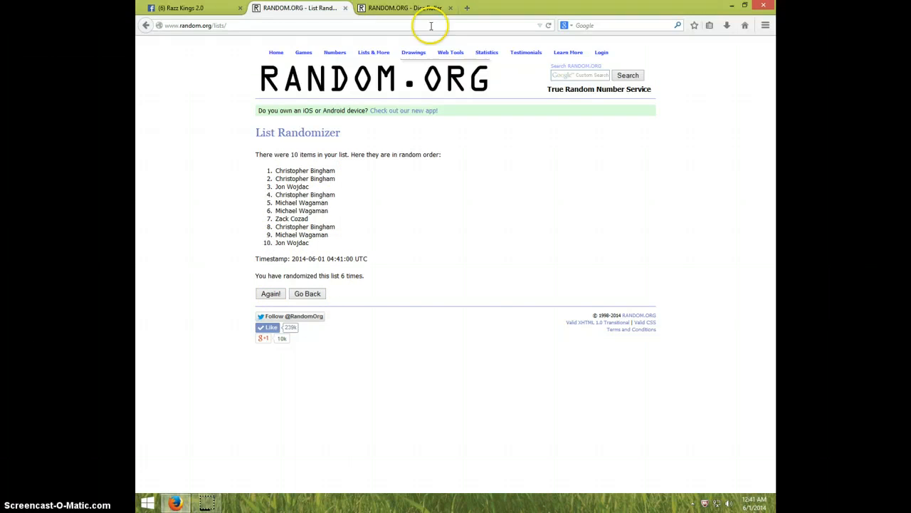
pyautogui.click(408, 8)
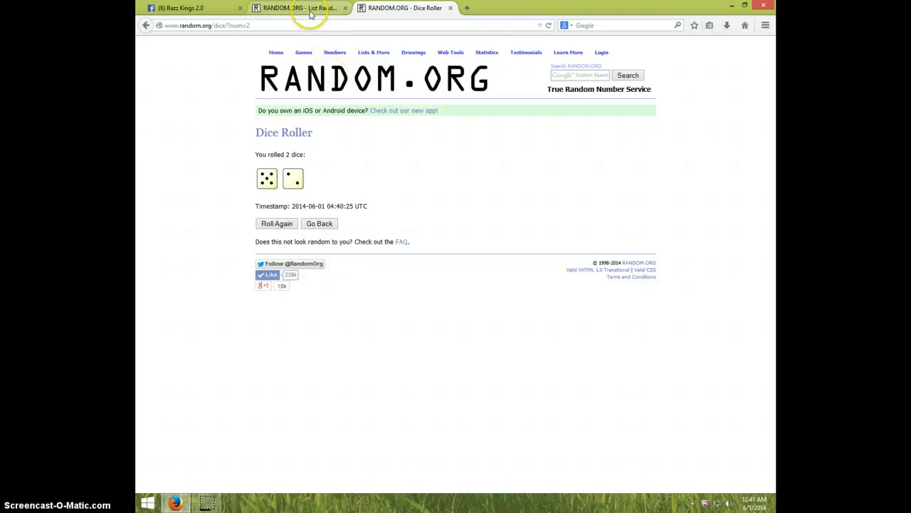
pyautogui.click(292, 8)
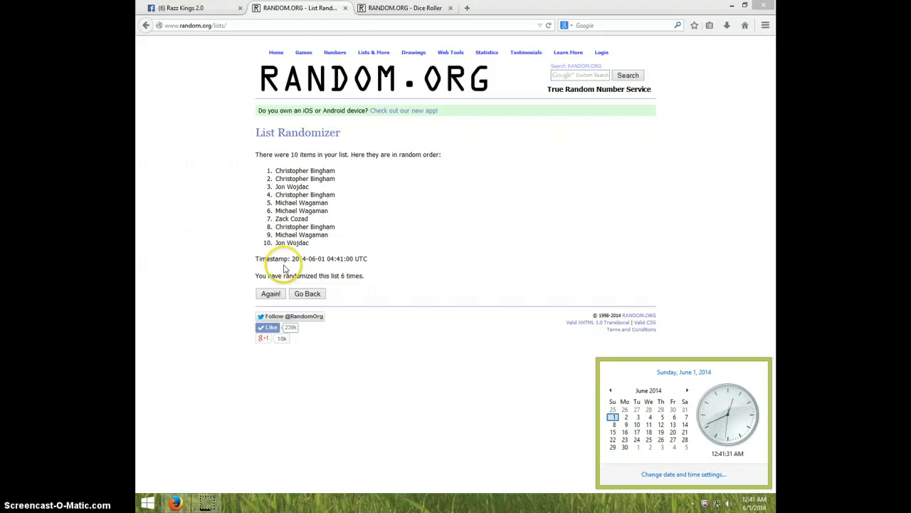
pyautogui.moveTo(273, 293)
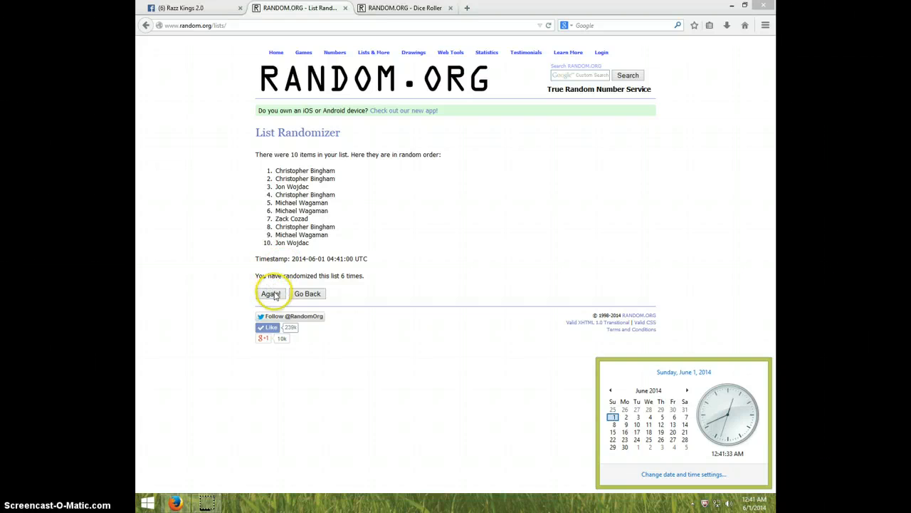
pyautogui.click(270, 292)
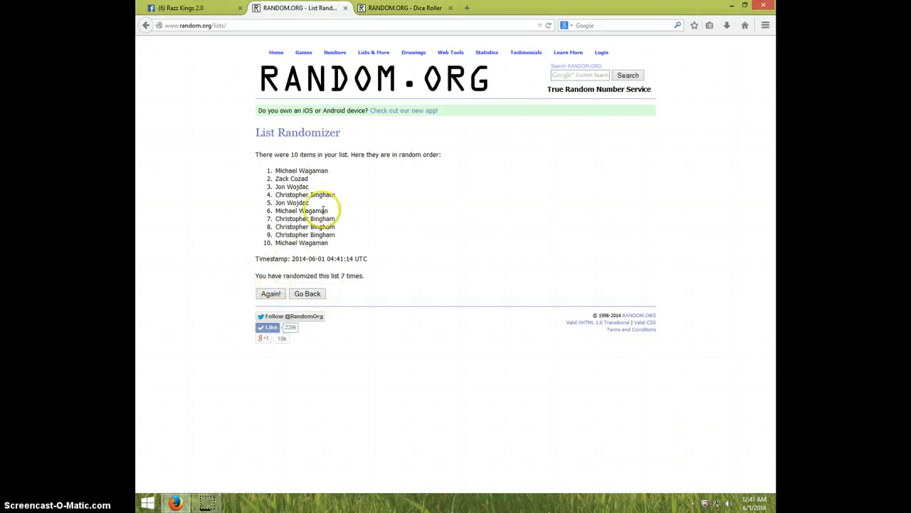
pyautogui.doubleClick(301, 170)
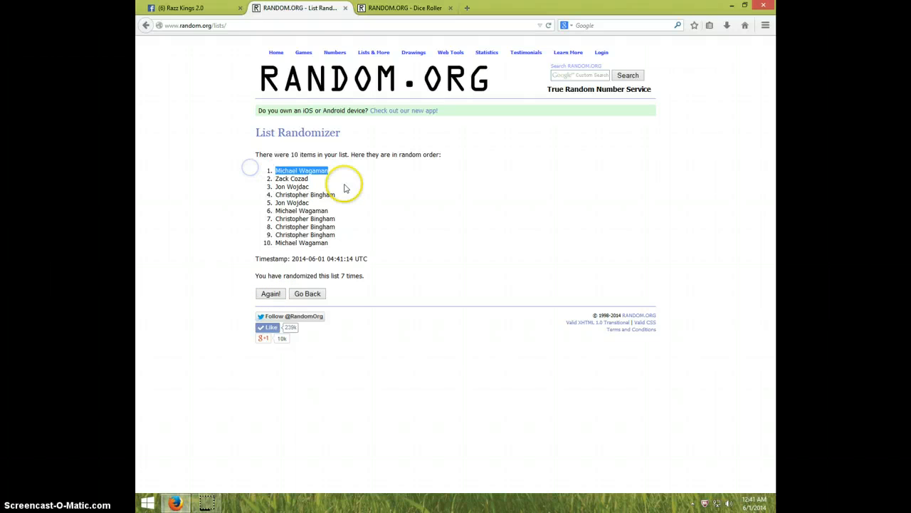
pyautogui.moveTo(378, 73)
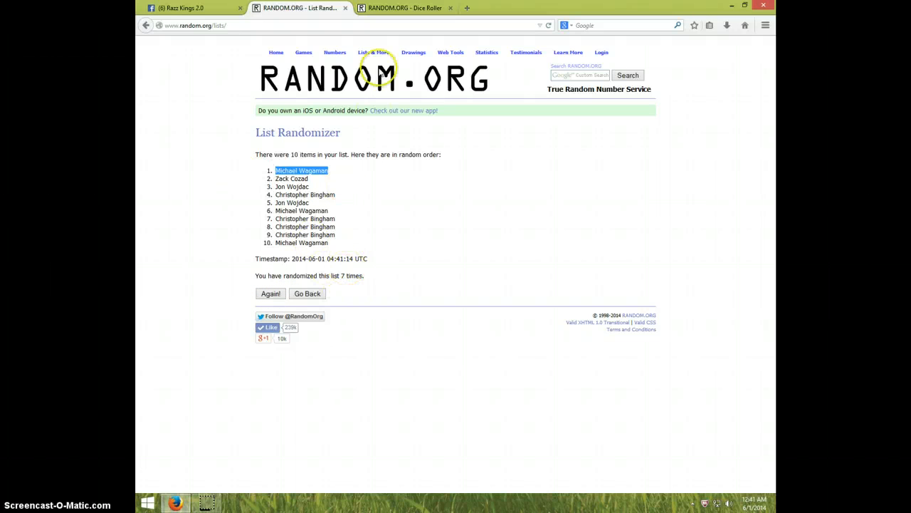
pyautogui.click(404, 8)
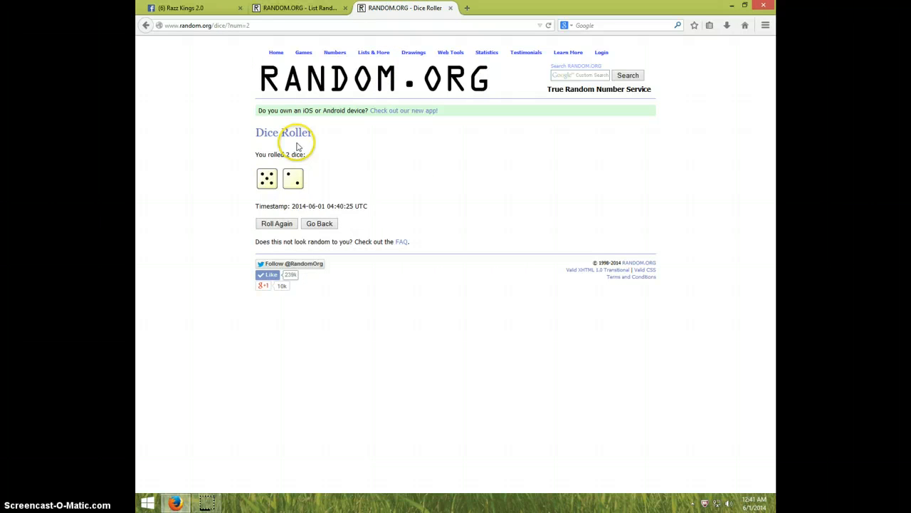
pyautogui.click(299, 8)
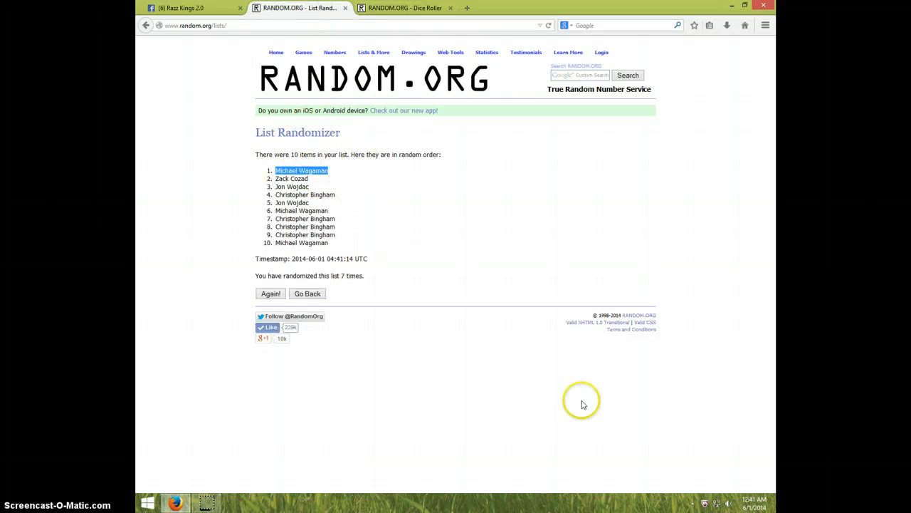
pyautogui.click(755, 502)
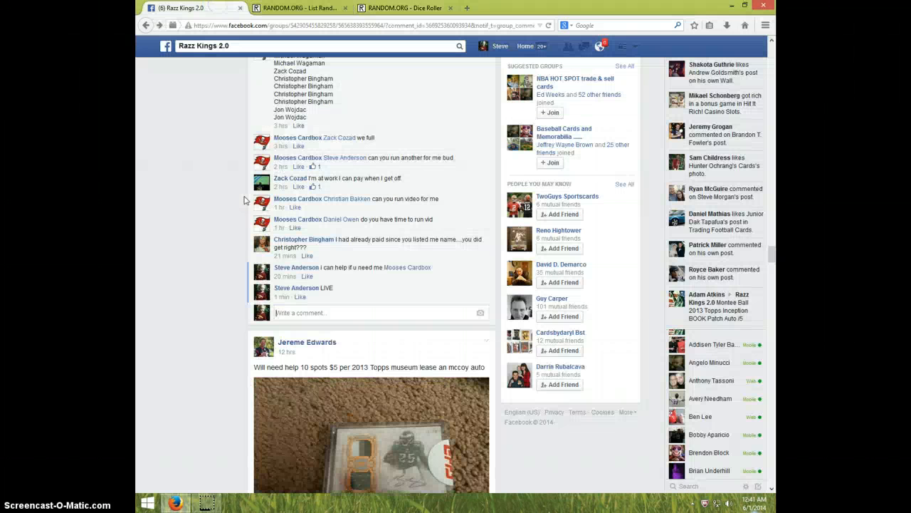
# Post a 'DONE' comment beneath the LIVE comment and show the taskbar clock
pyautogui.click(338, 312)
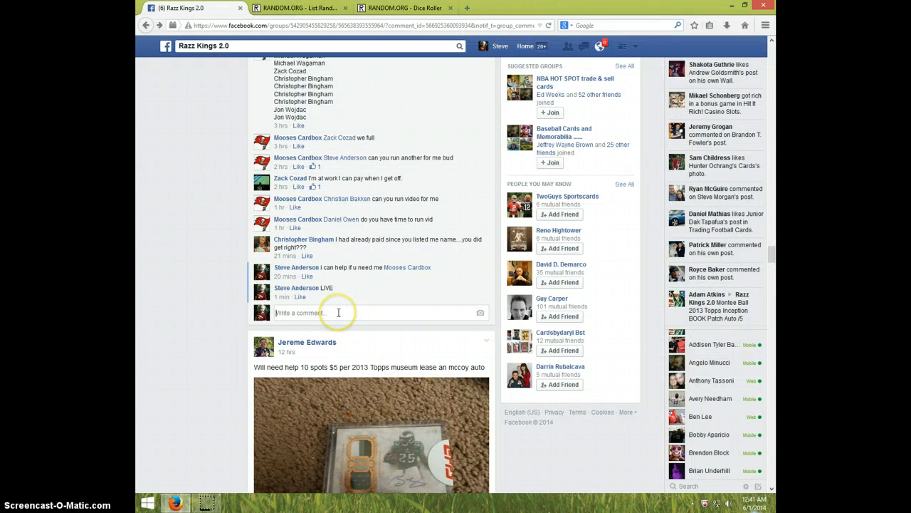
pyautogui.write('D')
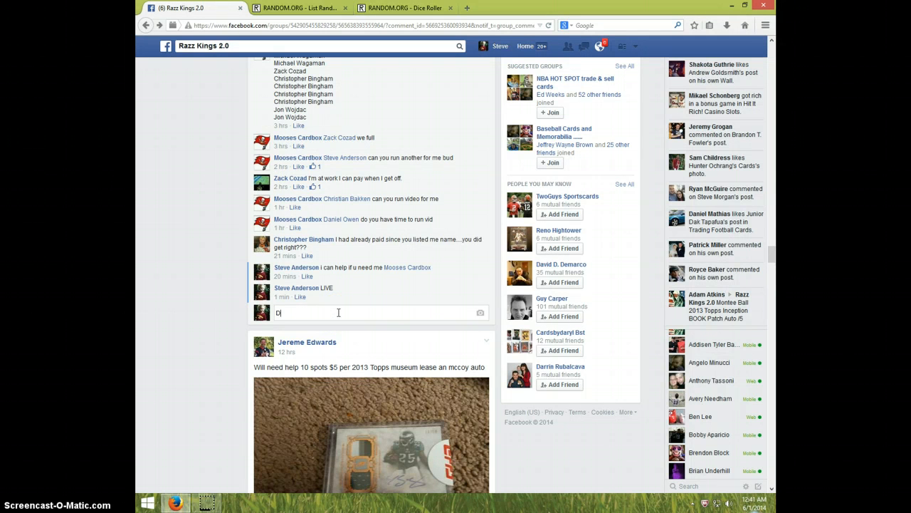
pyautogui.write('ONE')
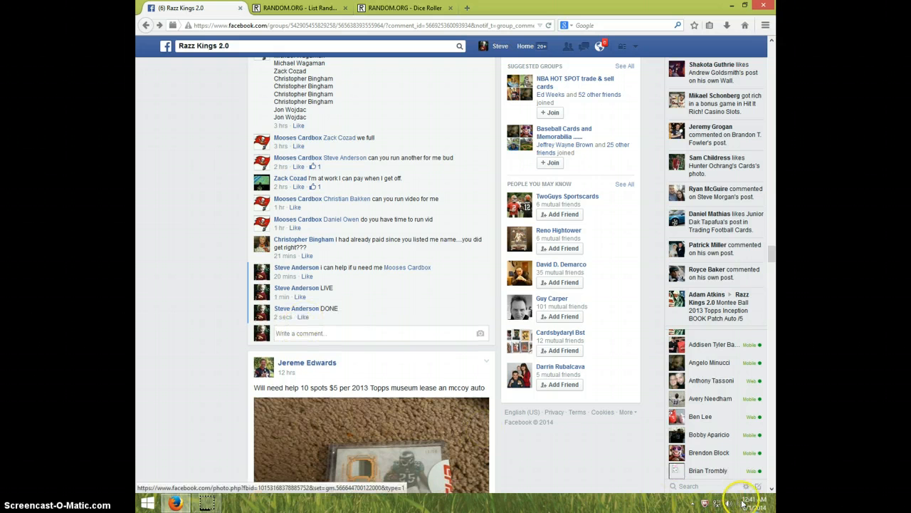
pyautogui.click(757, 499)
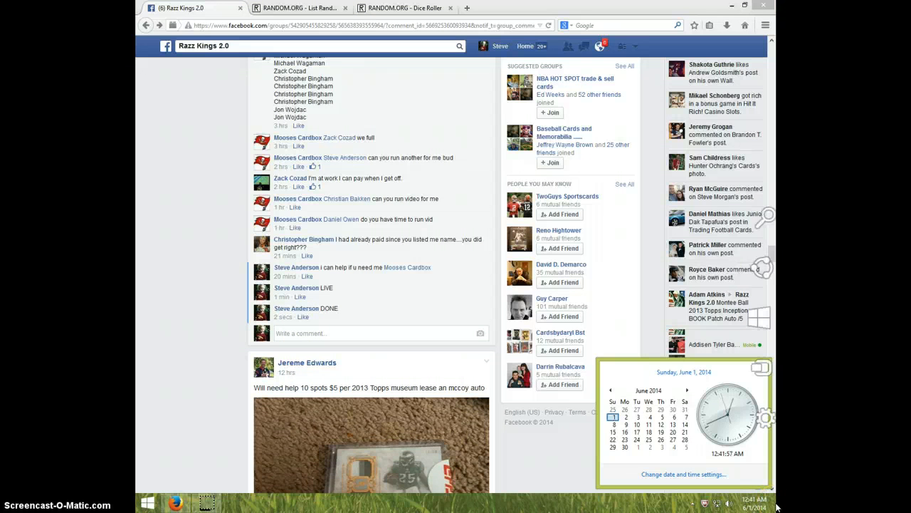